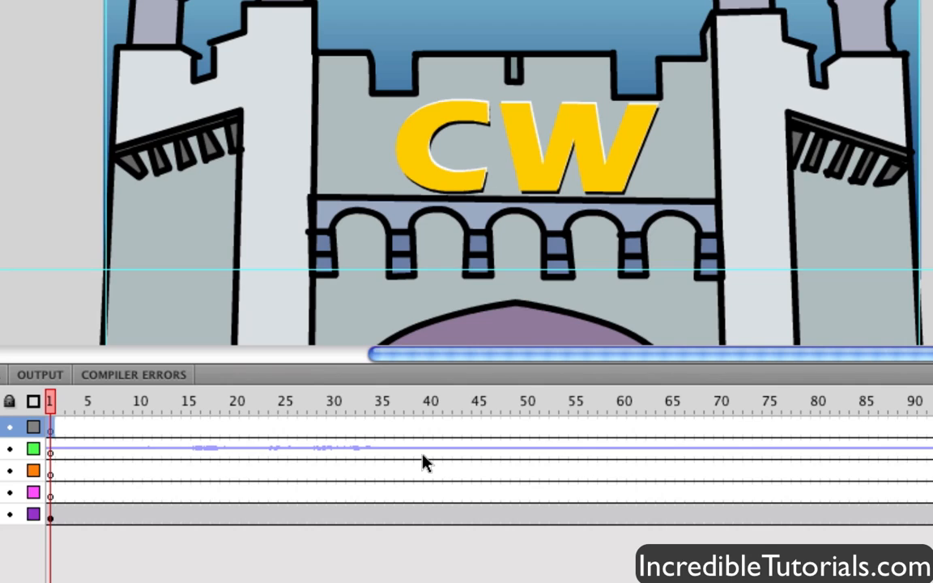
pyautogui.moveTo(412, 517)
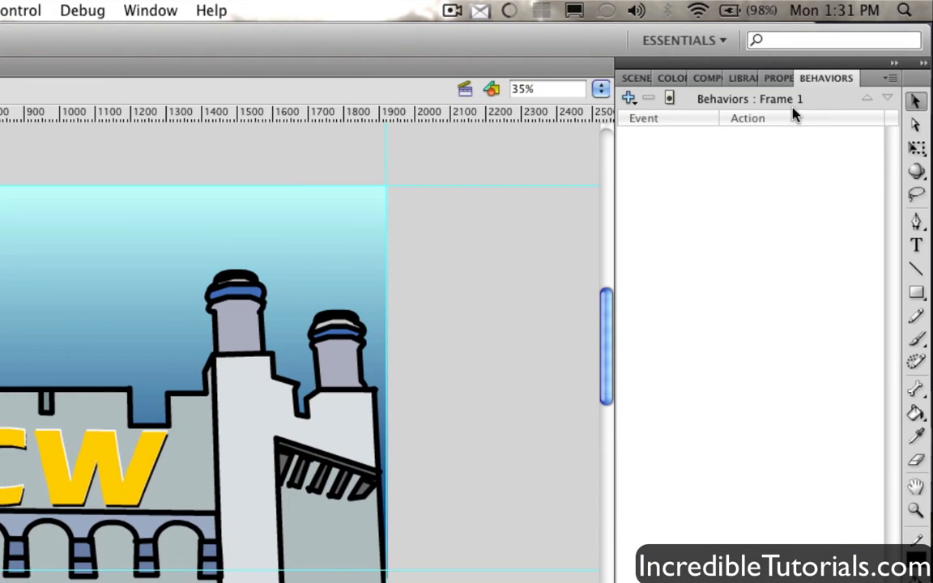
pyautogui.moveTo(814, 97)
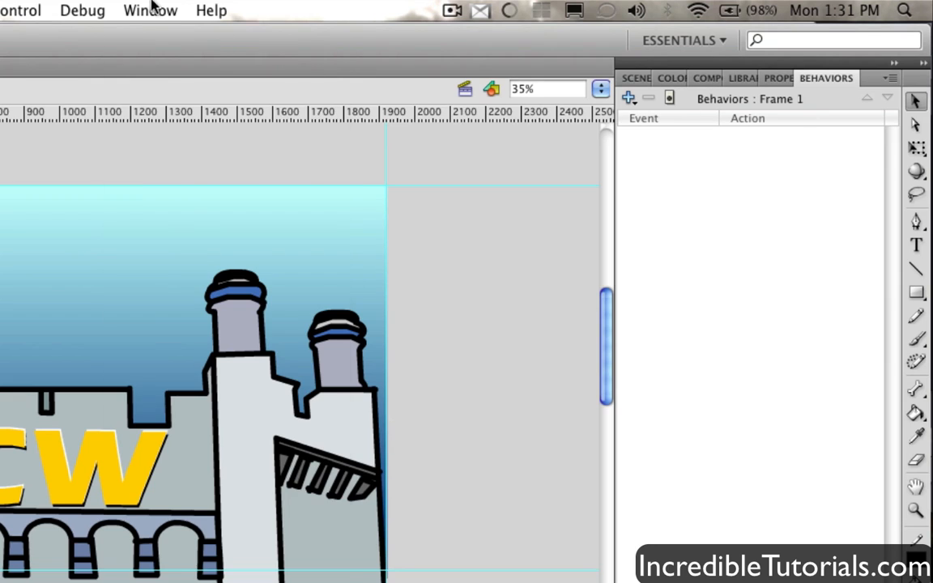
# Step: Show the Behaviors panel and insert a keyframe at frame 75 on the Behaviors layer
pyautogui.click(150, 10)
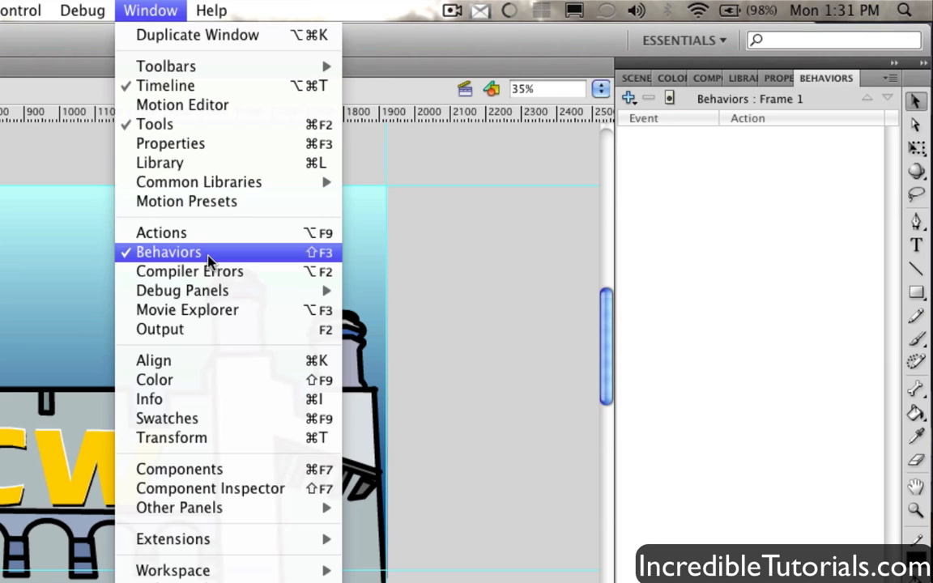
pyautogui.click(168, 252)
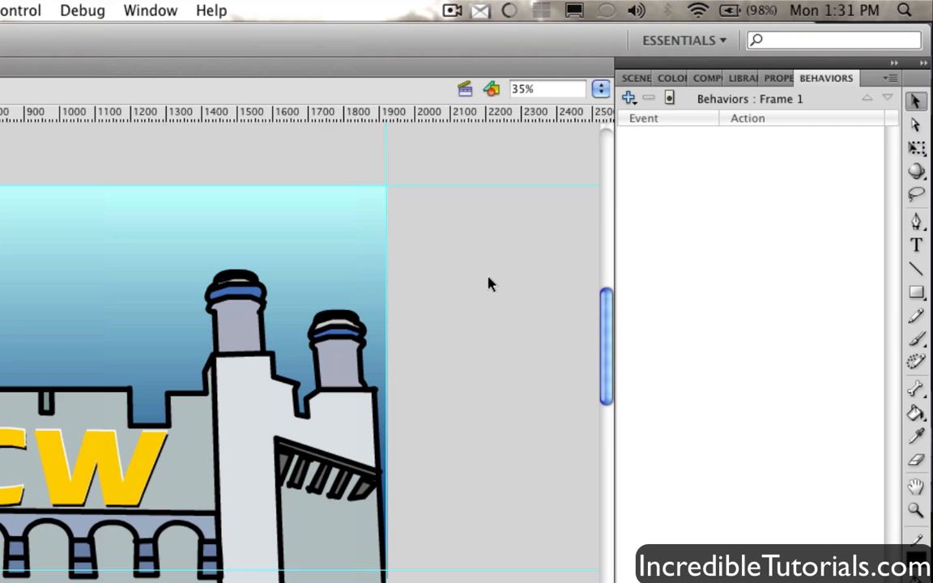
pyautogui.moveTo(469, 243)
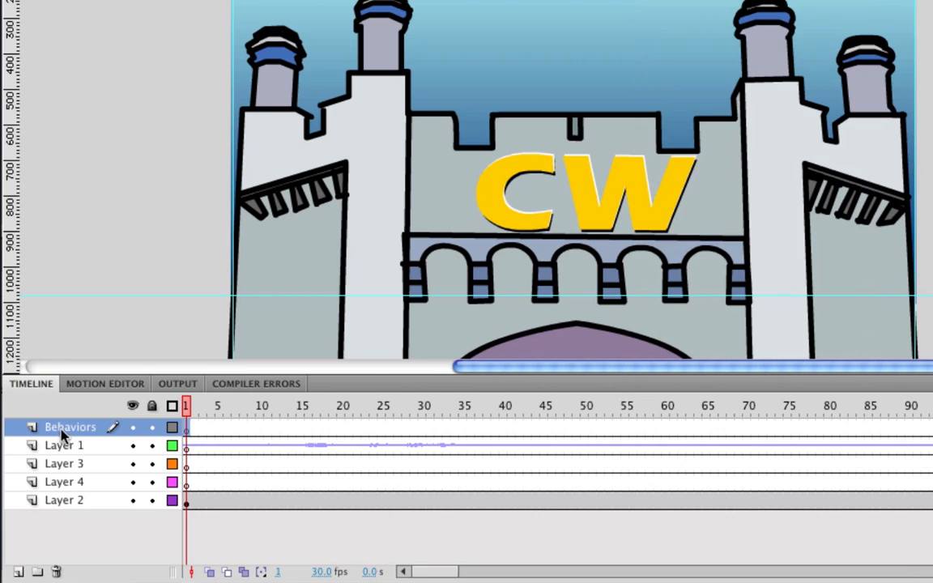
pyautogui.moveTo(799, 434)
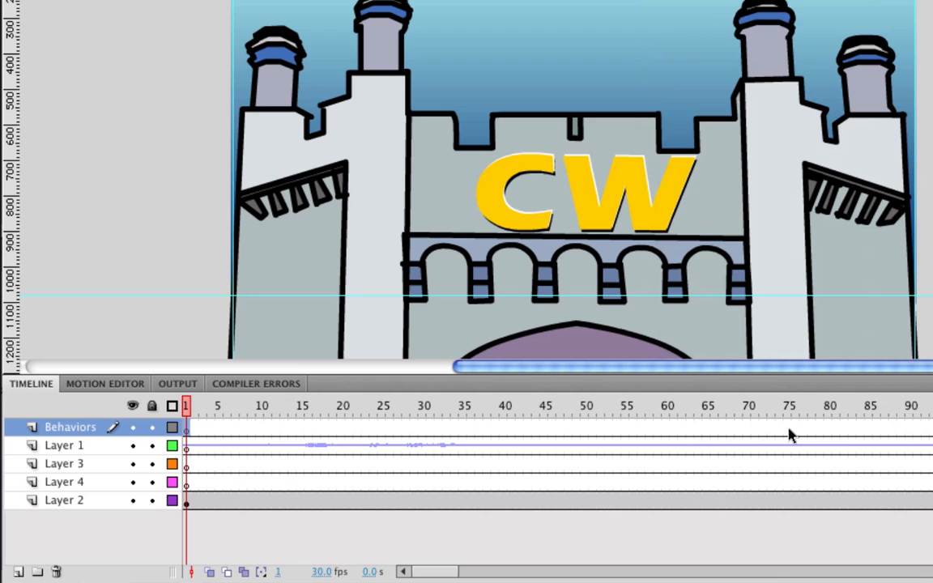
pyautogui.rightClick(439, 354)
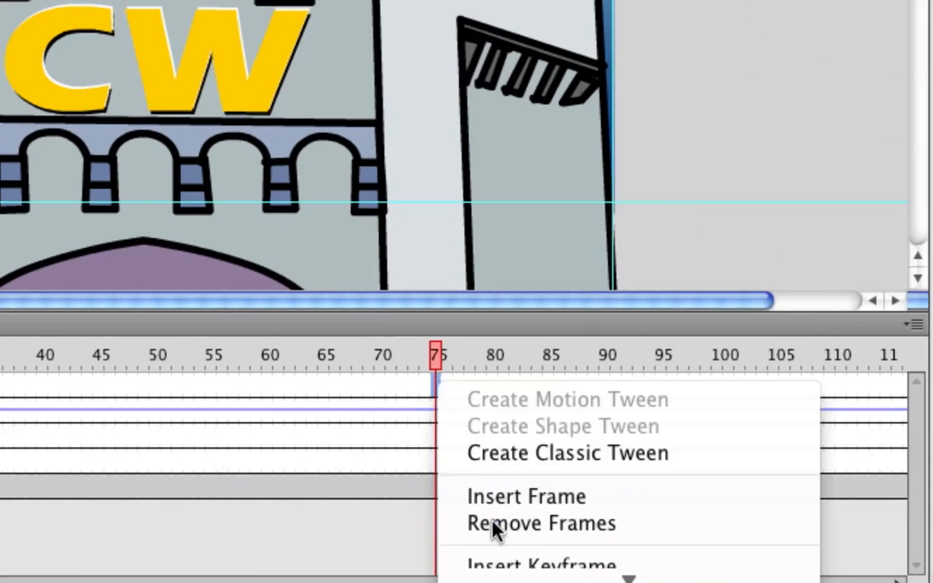
pyautogui.click(540, 523)
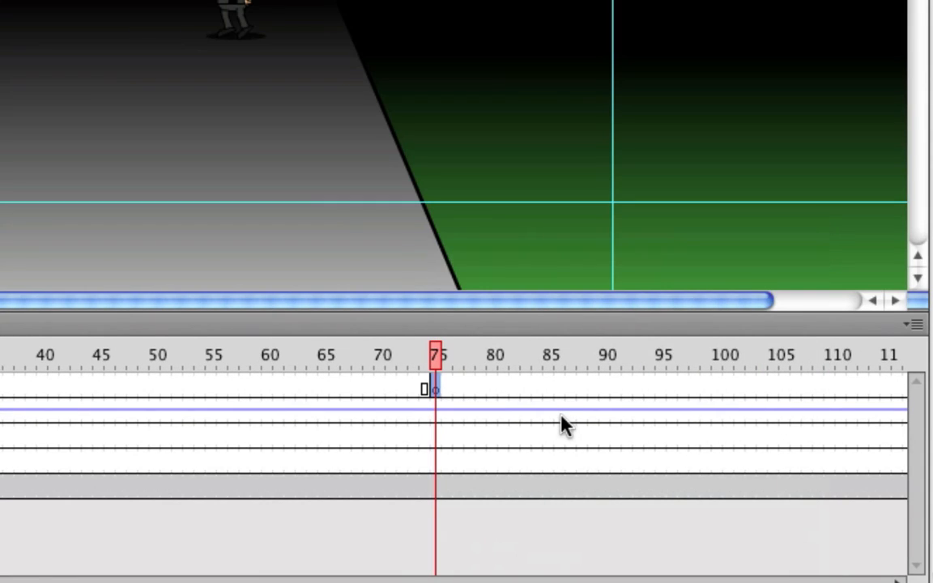
pyautogui.moveTo(537, 447)
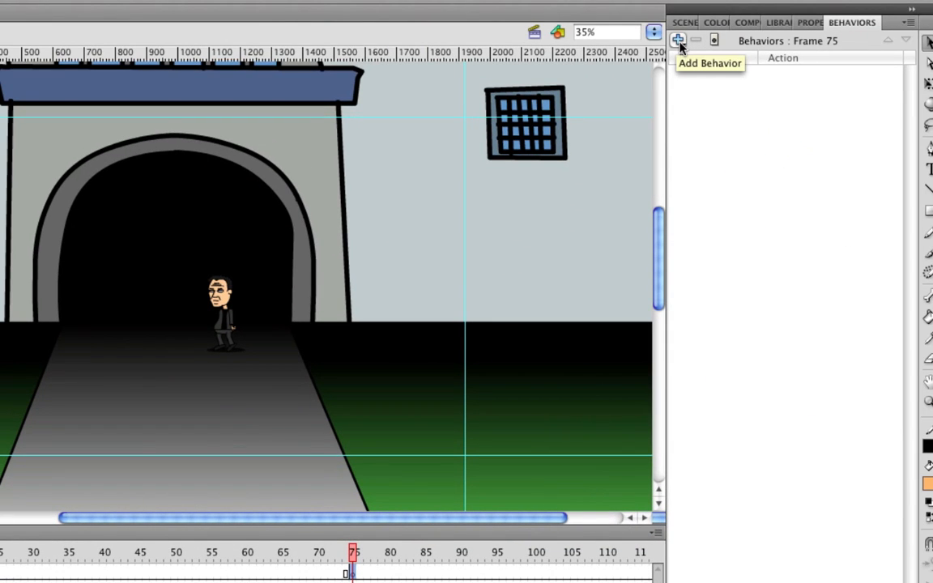
# Step: Attach the Sound > Stop All Sounds behavior to the frame 75 keyframe
pyautogui.click(678, 40)
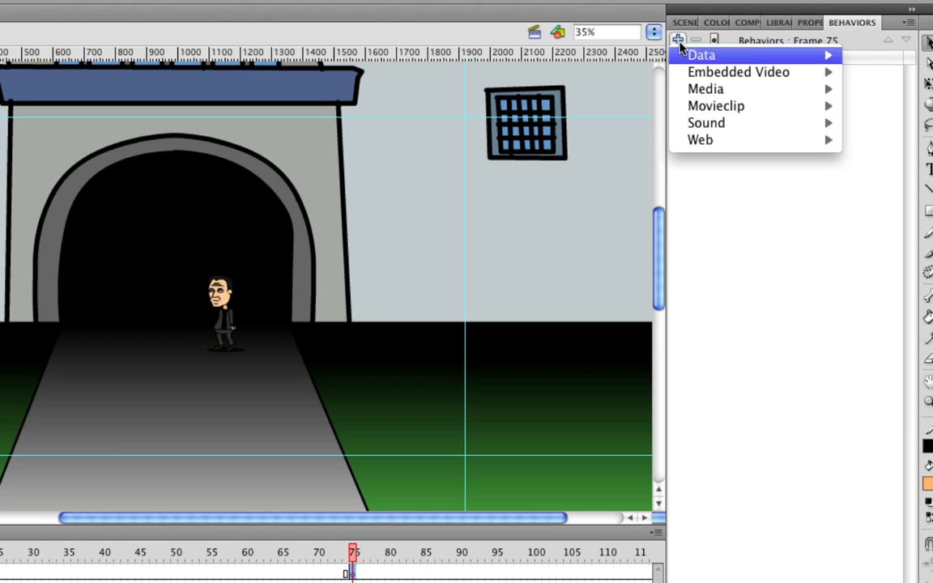
pyautogui.moveTo(736, 72)
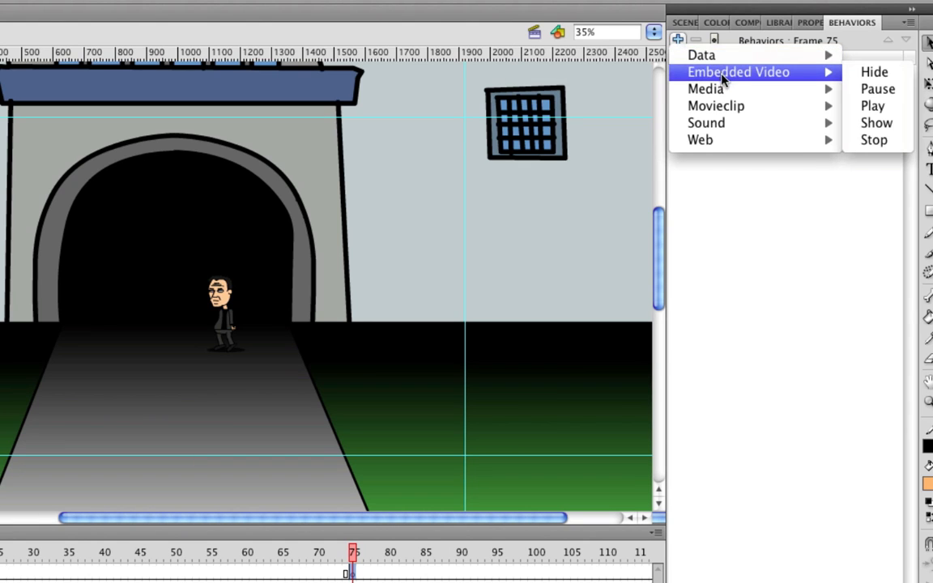
pyautogui.moveTo(706, 123)
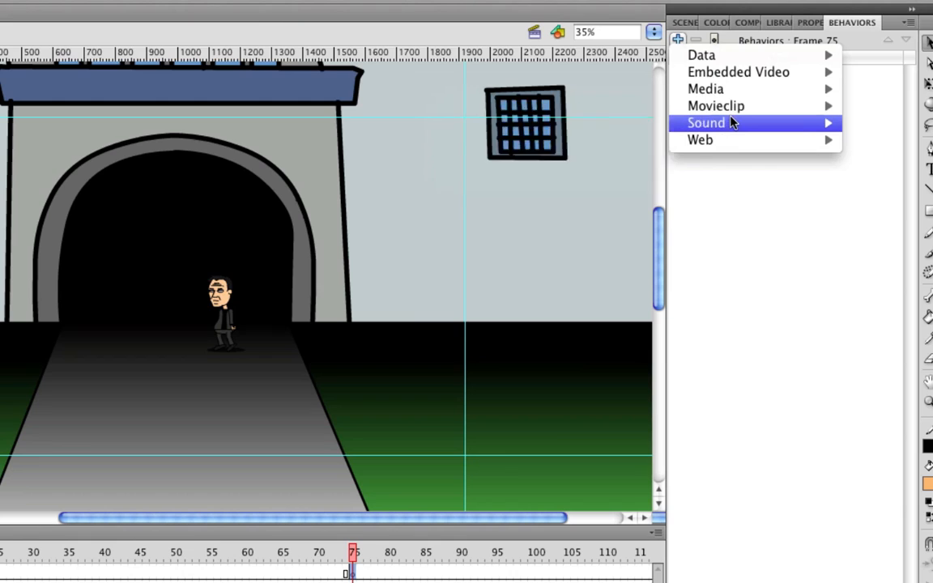
pyautogui.moveTo(706, 122)
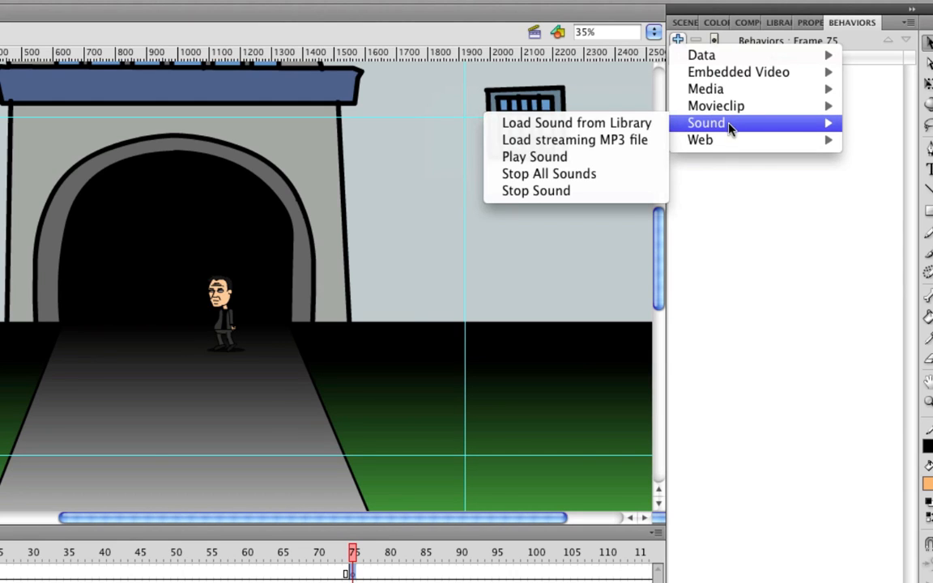
pyautogui.moveTo(591, 173)
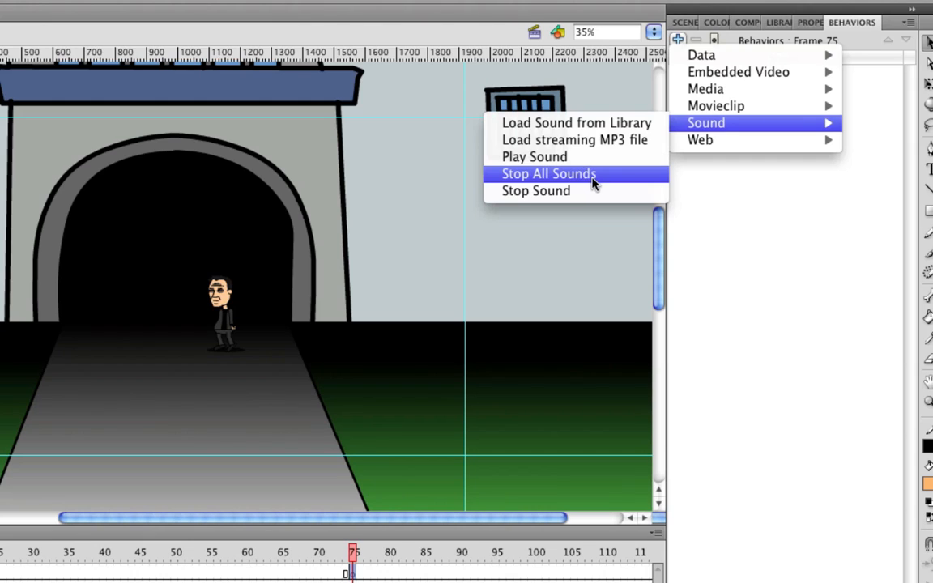
pyautogui.click(548, 173)
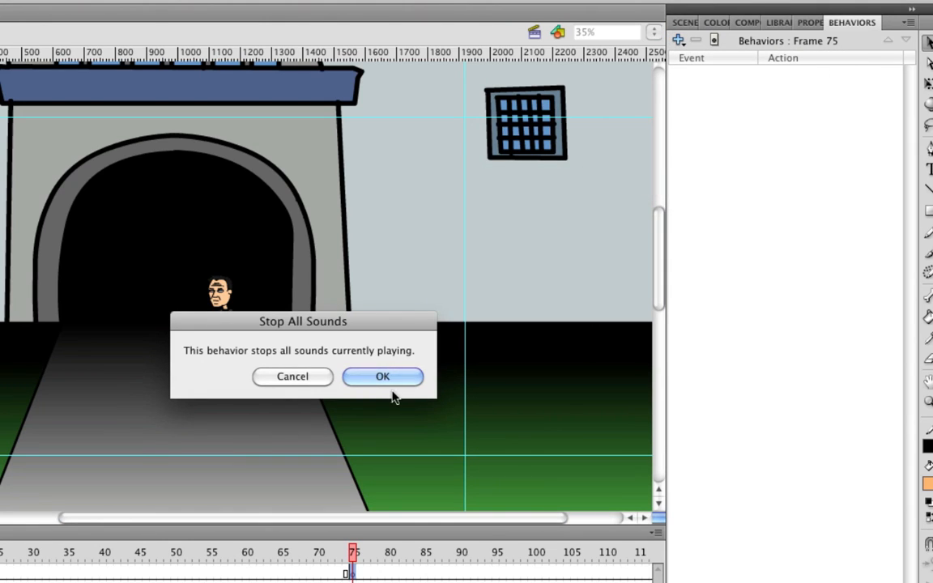
pyautogui.click(382, 375)
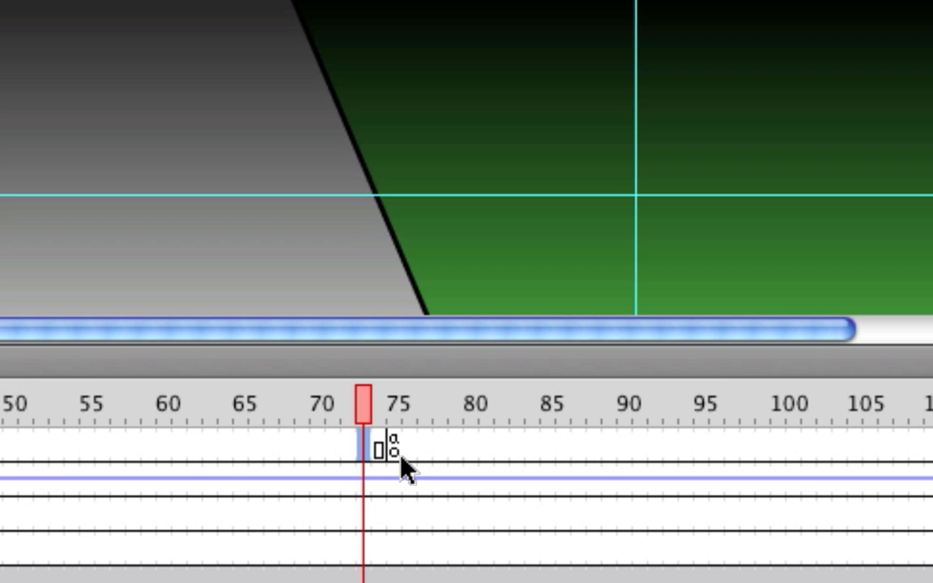
# Step: Select the frame 75 keyframe and run Test Movie to preview playback
pyautogui.click(234, 16)
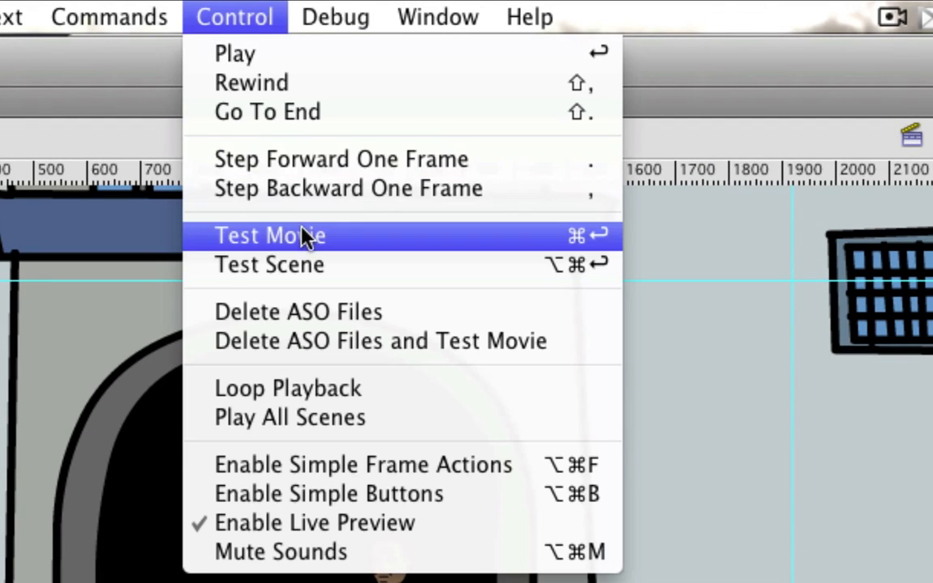
pyautogui.click(269, 235)
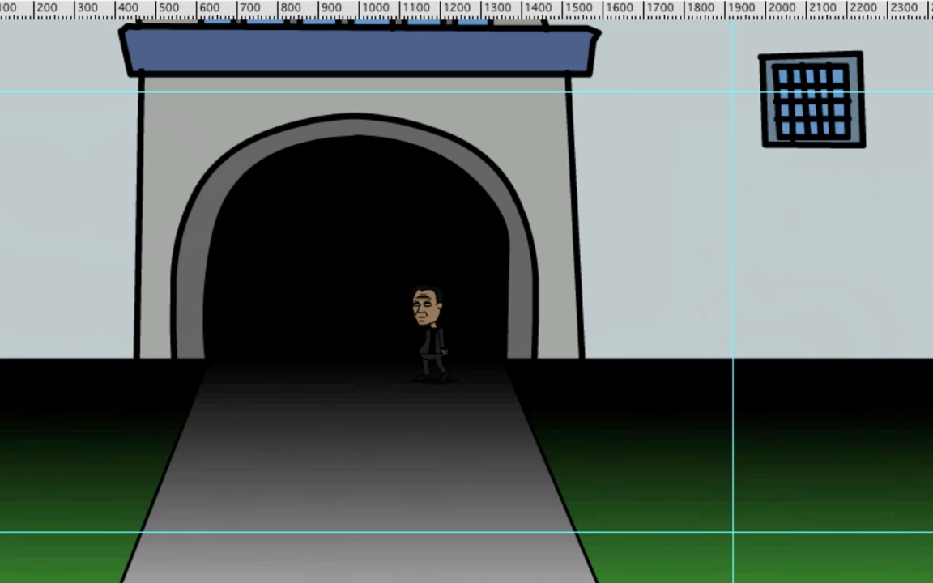
pyautogui.moveTo(315, 157)
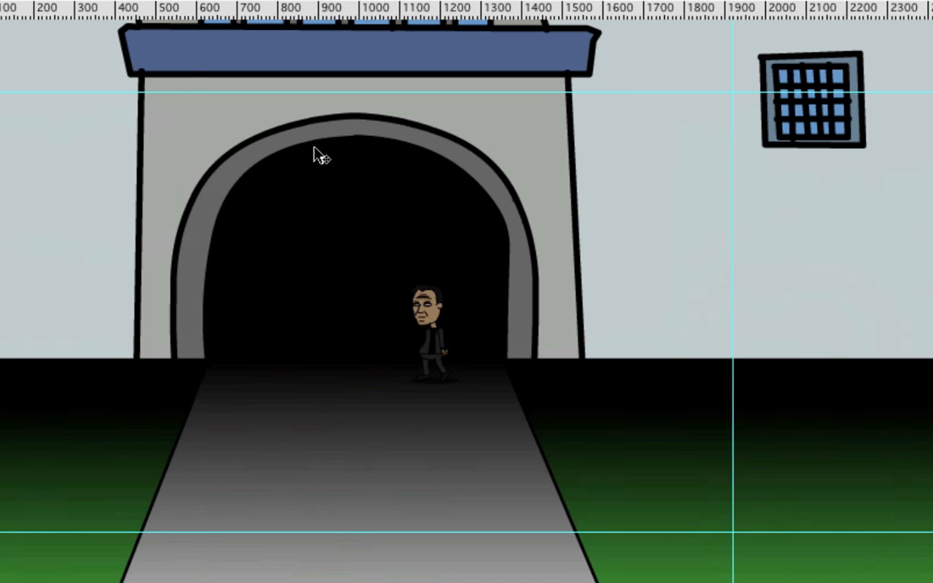
pyautogui.moveTo(374, 350)
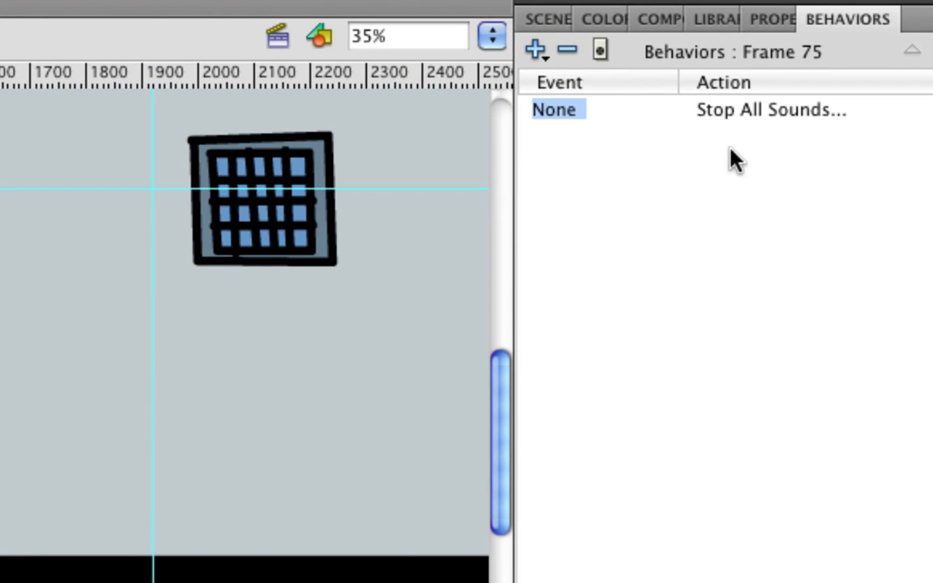
pyautogui.moveTo(566, 51)
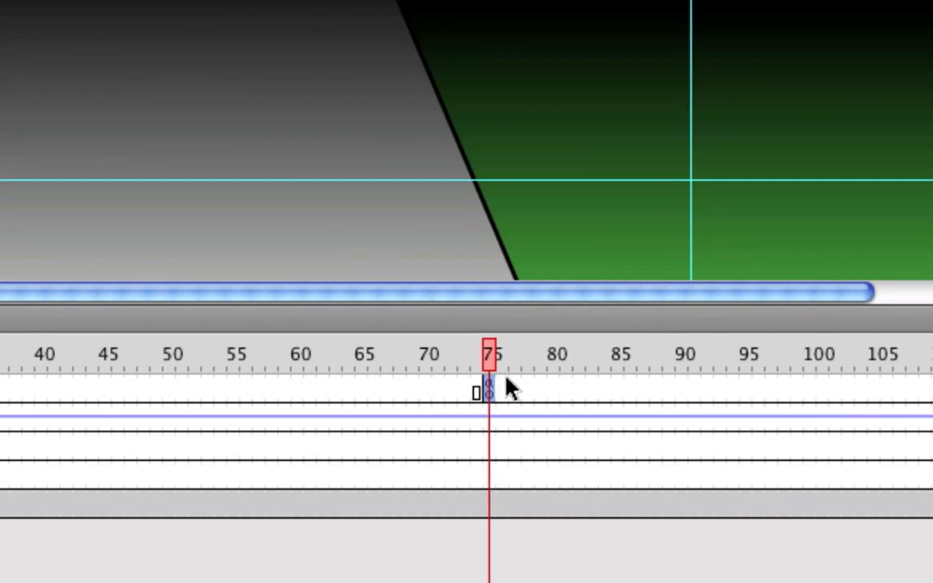
# Step: Bring up the context menu for the frame 75 keyframe
pyautogui.rightClick(488, 391)
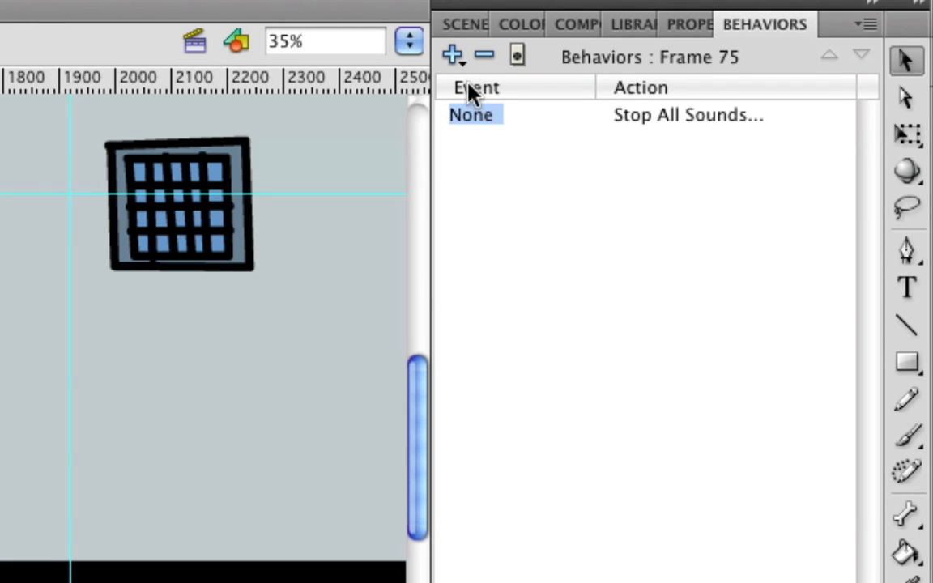
pyautogui.click(452, 54)
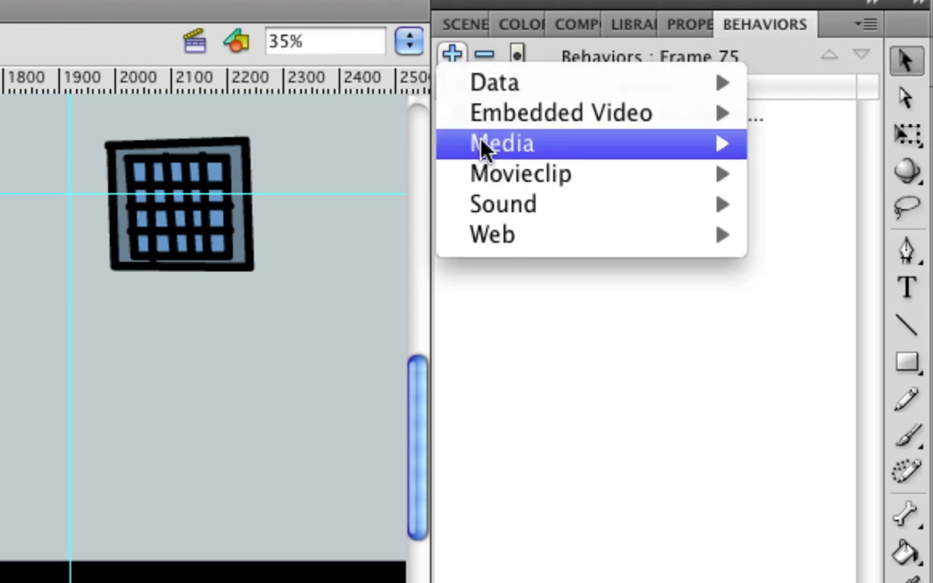
pyautogui.moveTo(502, 235)
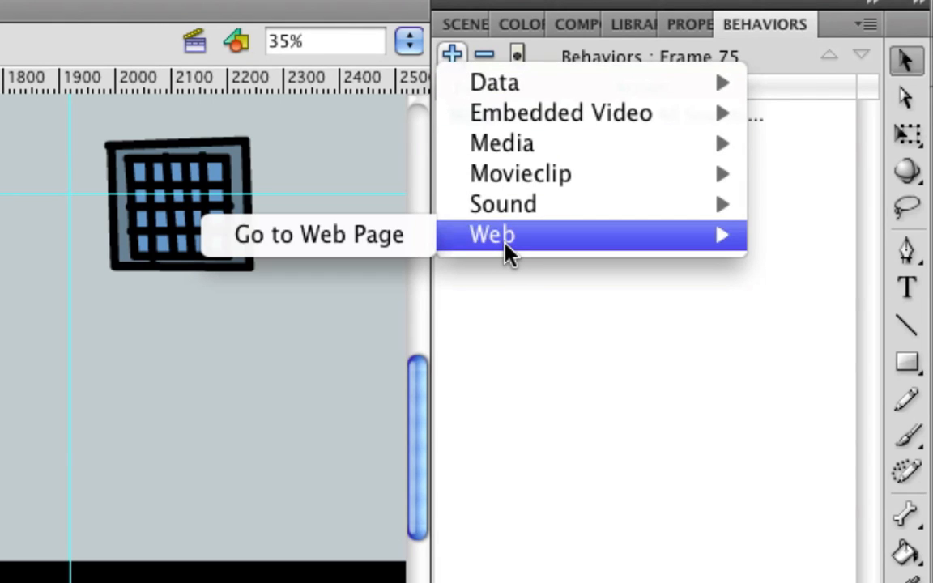
pyautogui.moveTo(397, 247)
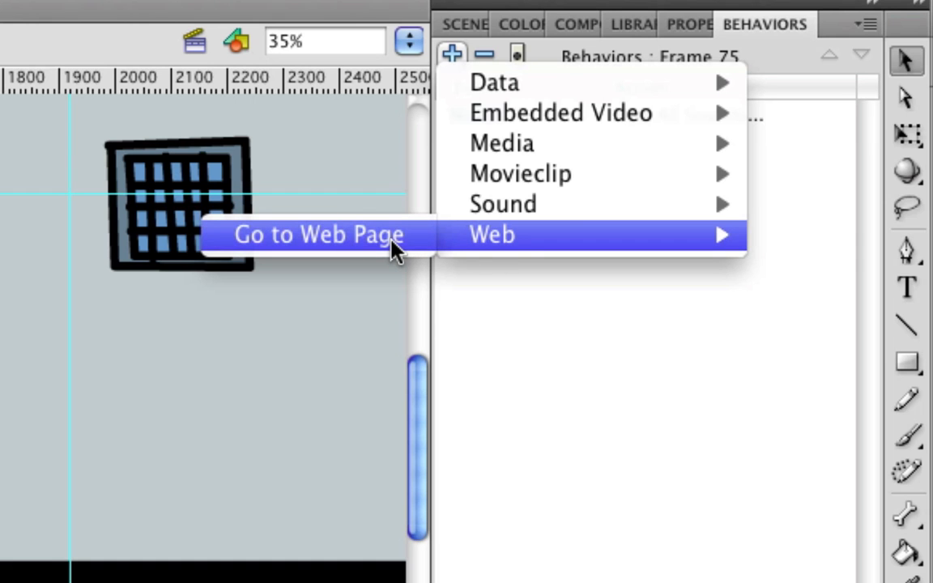
pyautogui.click(319, 234)
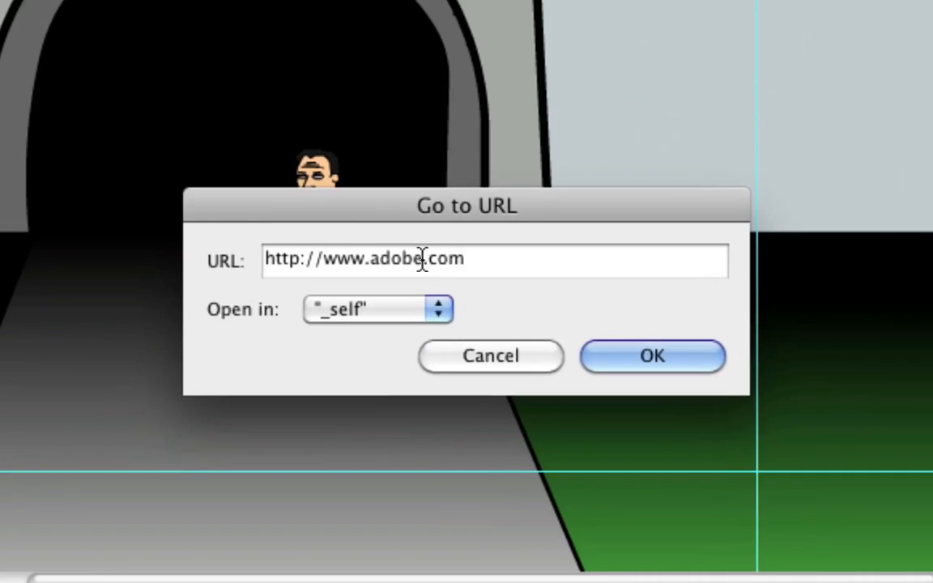
pyautogui.doubleClick(397, 259)
pyautogui.write('lilredhe')
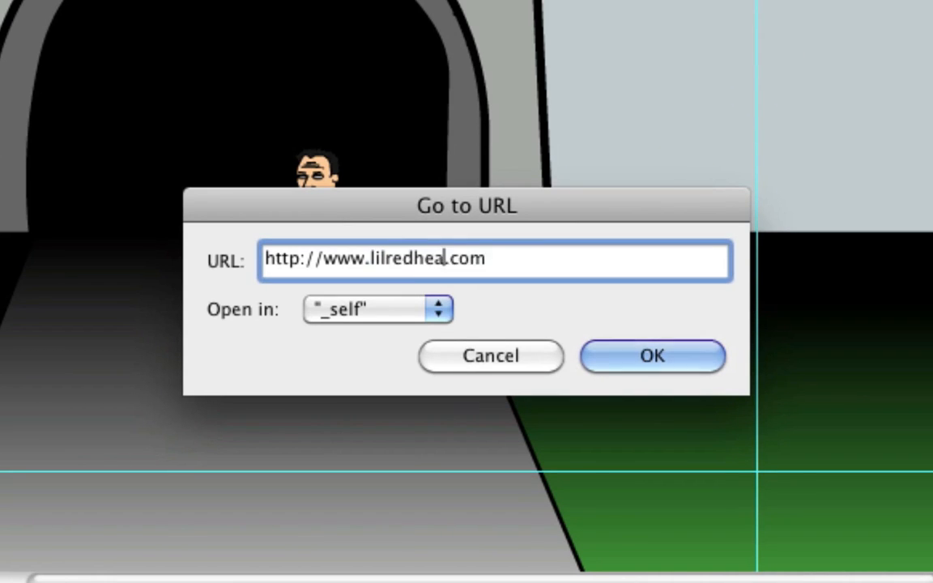
pyautogui.write('dstudios')
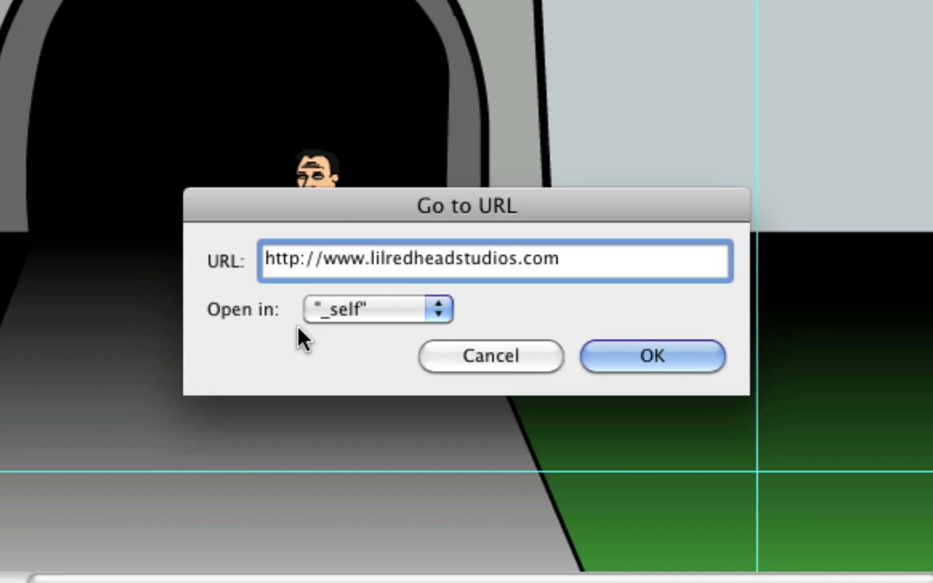
pyautogui.click(377, 310)
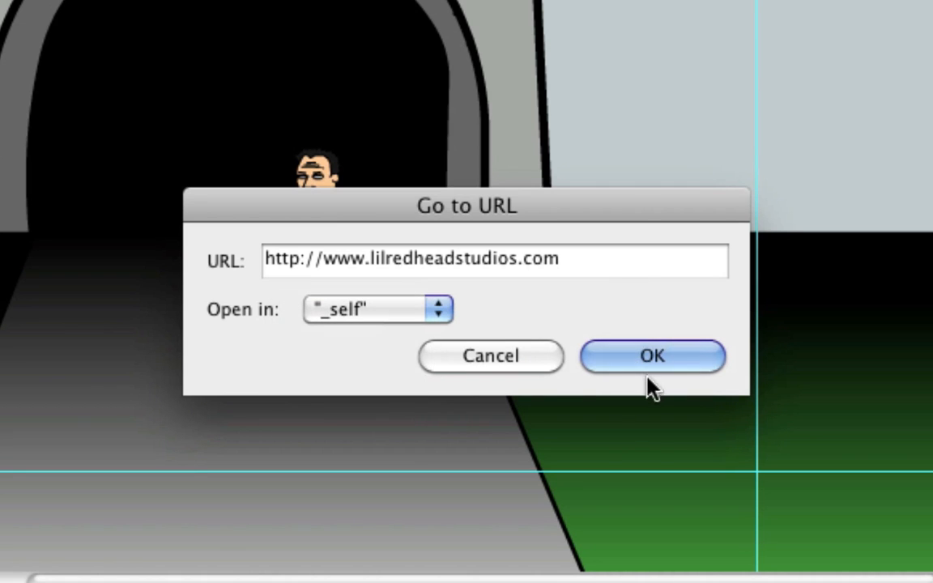
pyautogui.click(652, 356)
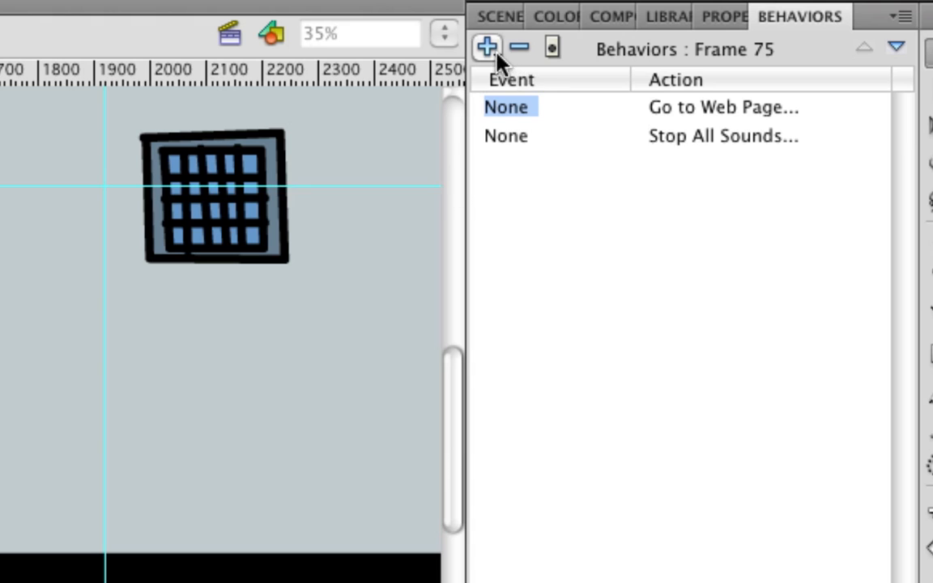
pyautogui.click(486, 47)
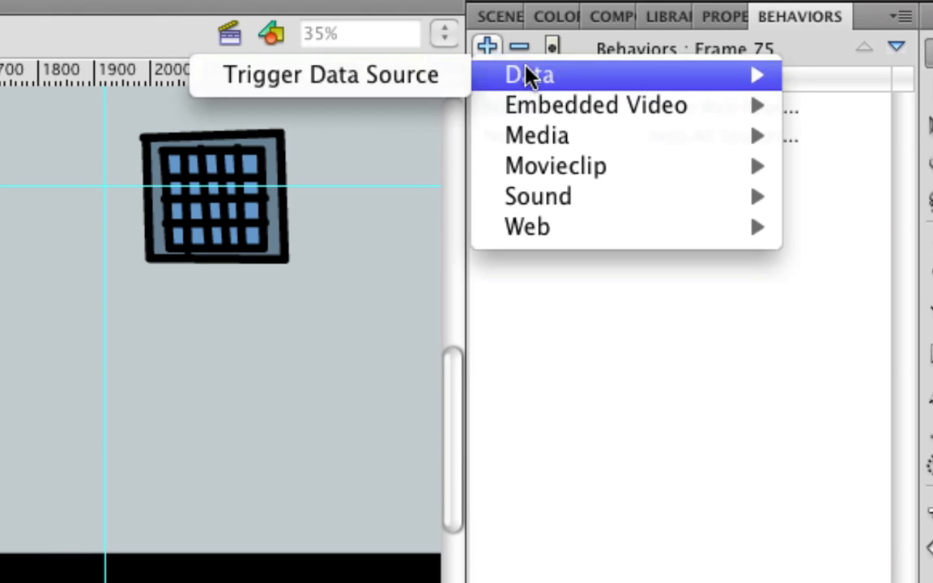
pyautogui.moveTo(595, 104)
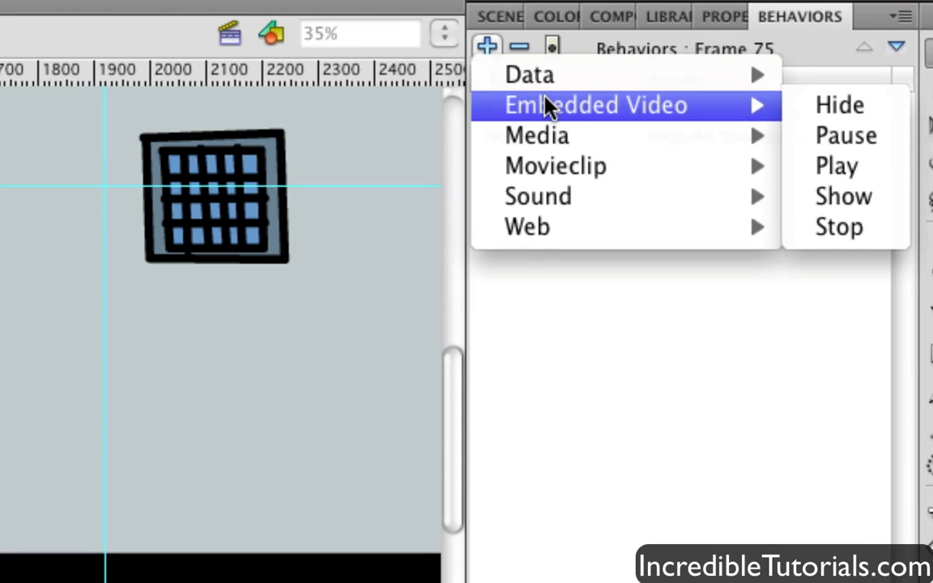
pyautogui.moveTo(550, 114)
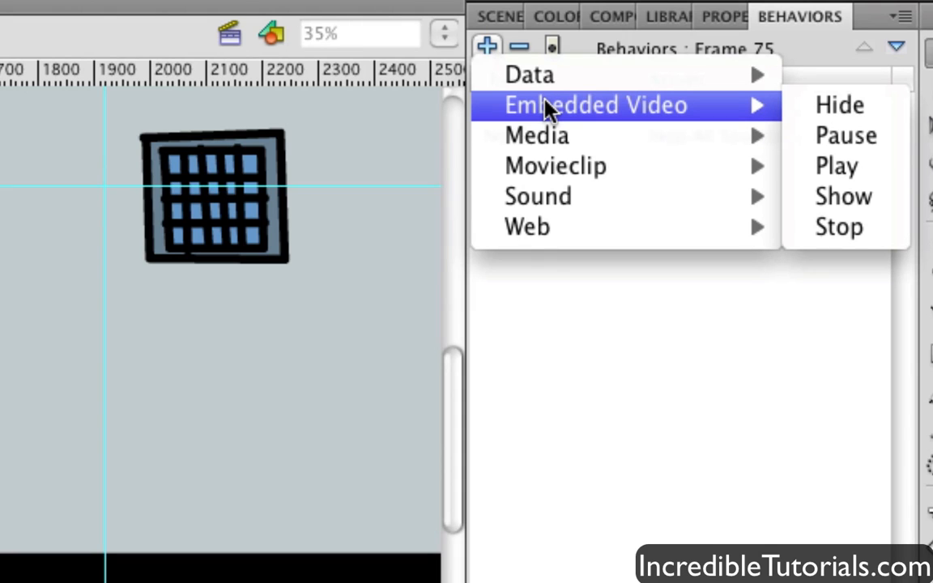
pyautogui.moveTo(737, 109)
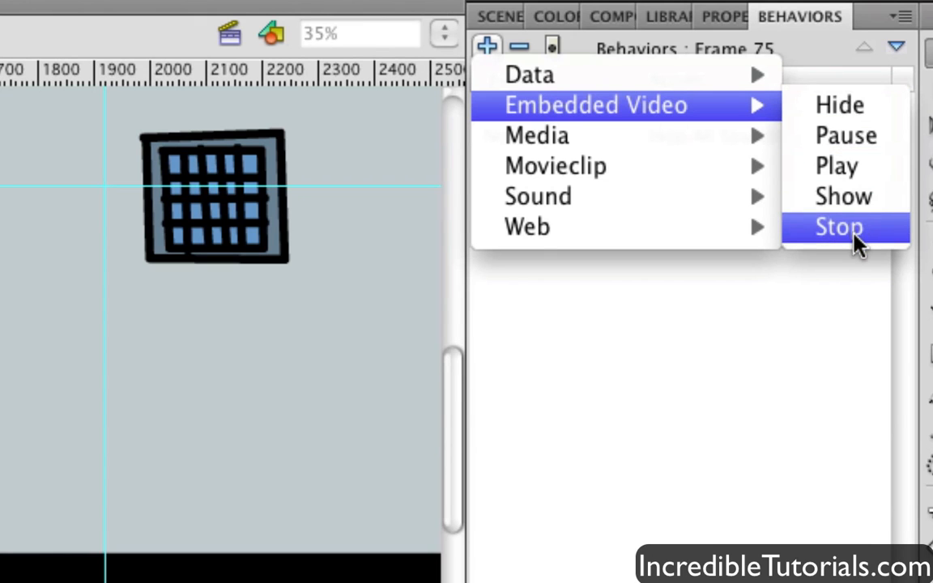
pyautogui.moveTo(536, 135)
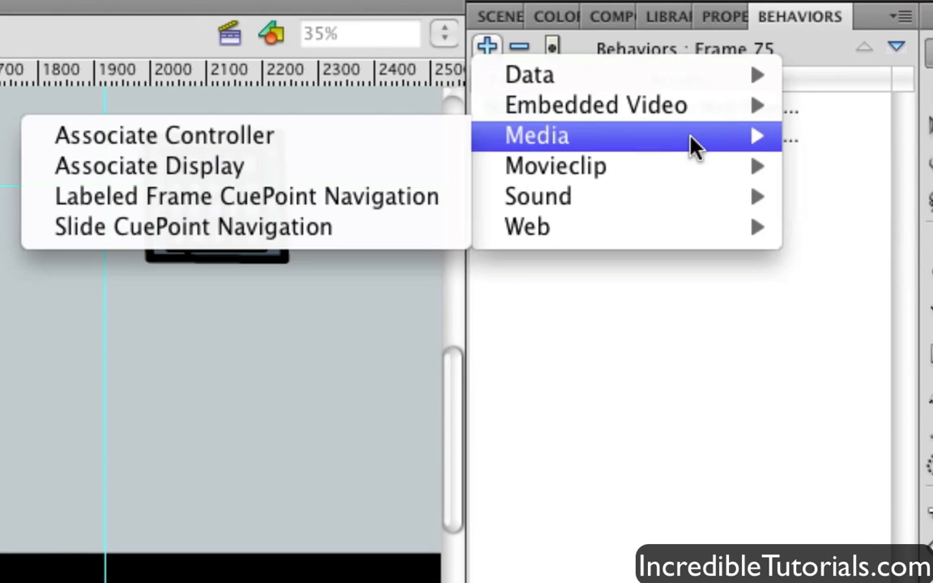
pyautogui.moveTo(554, 166)
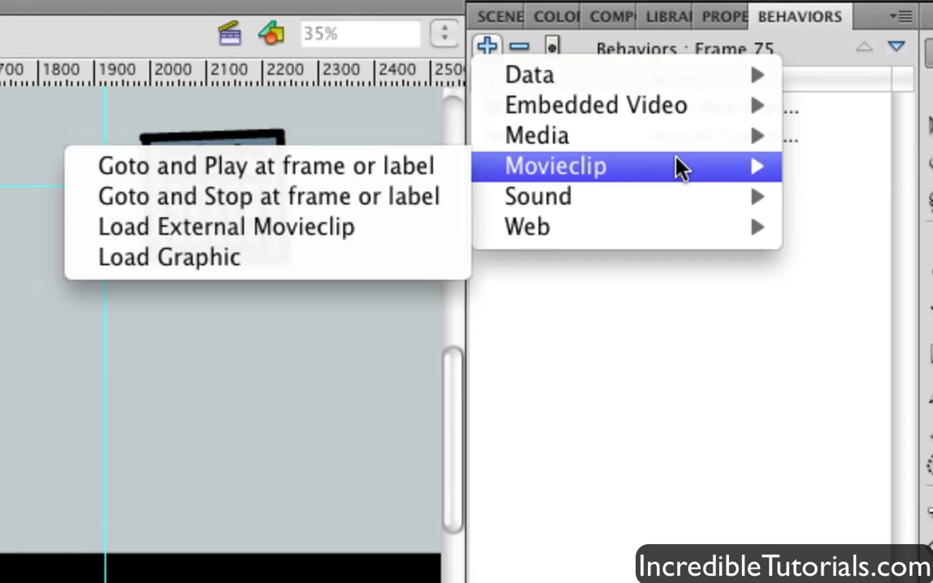
pyautogui.moveTo(538, 196)
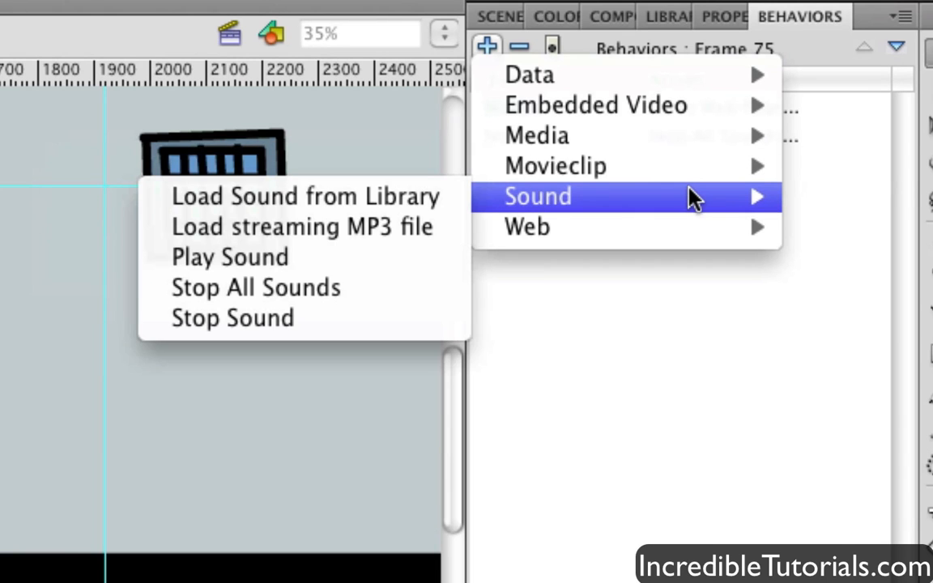
pyautogui.moveTo(380, 267)
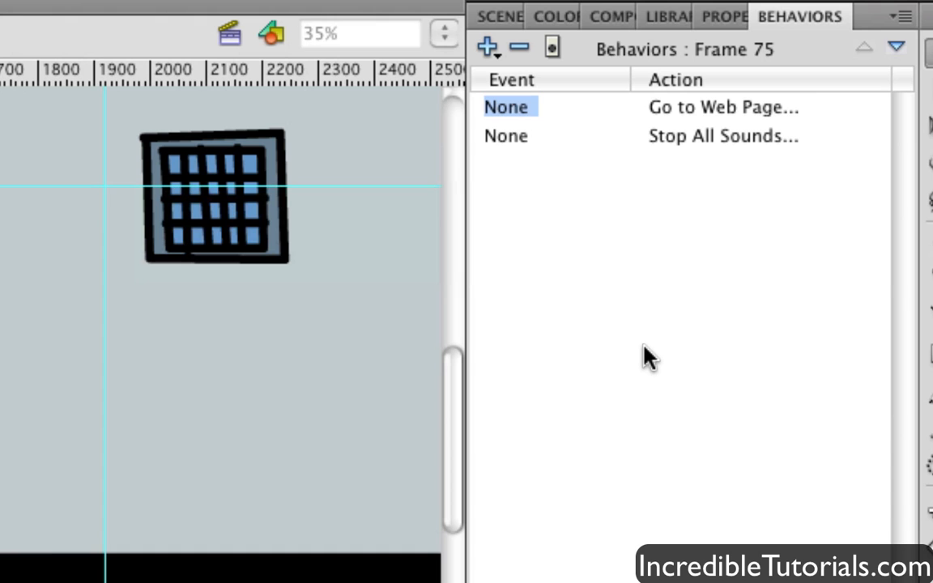
pyautogui.moveTo(679, 336)
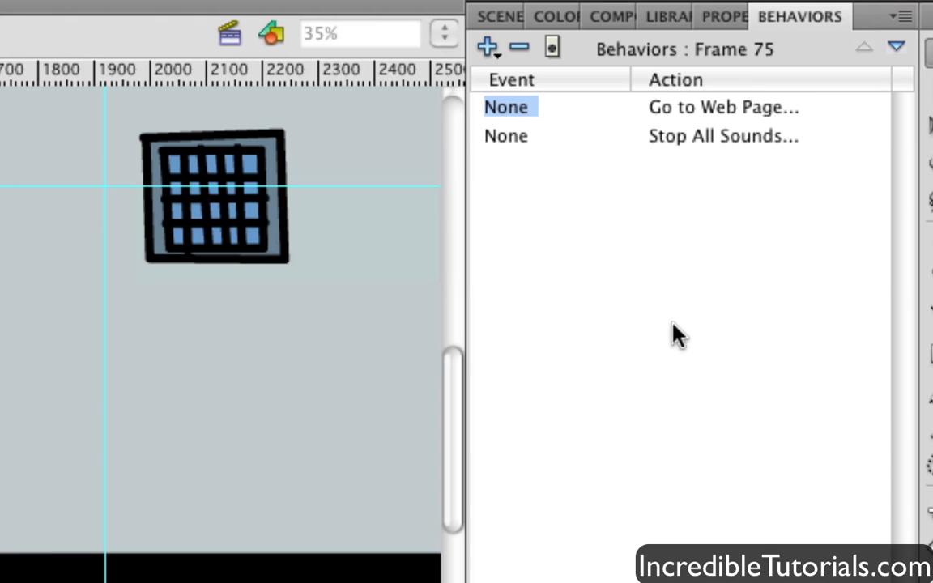
pyautogui.click(354, 16)
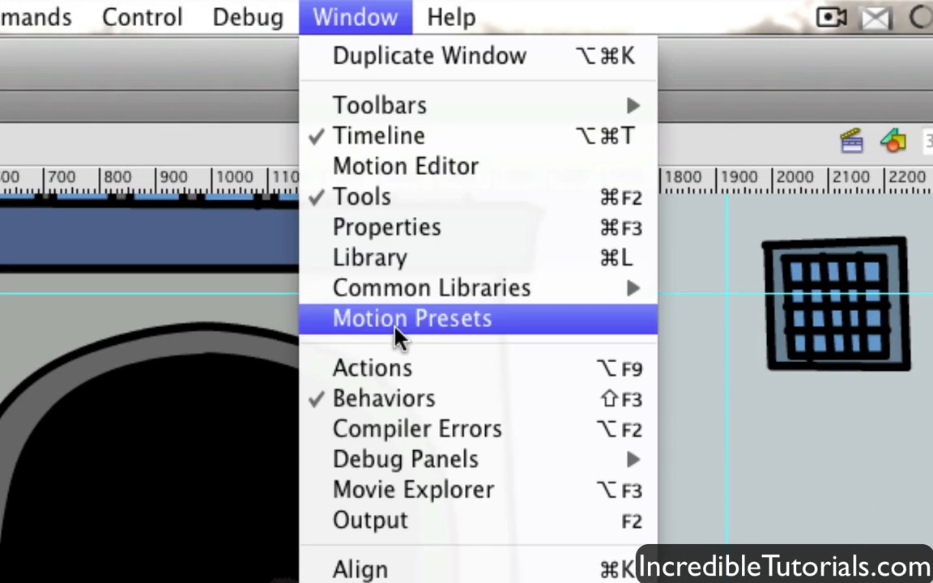
pyautogui.moveTo(402, 368)
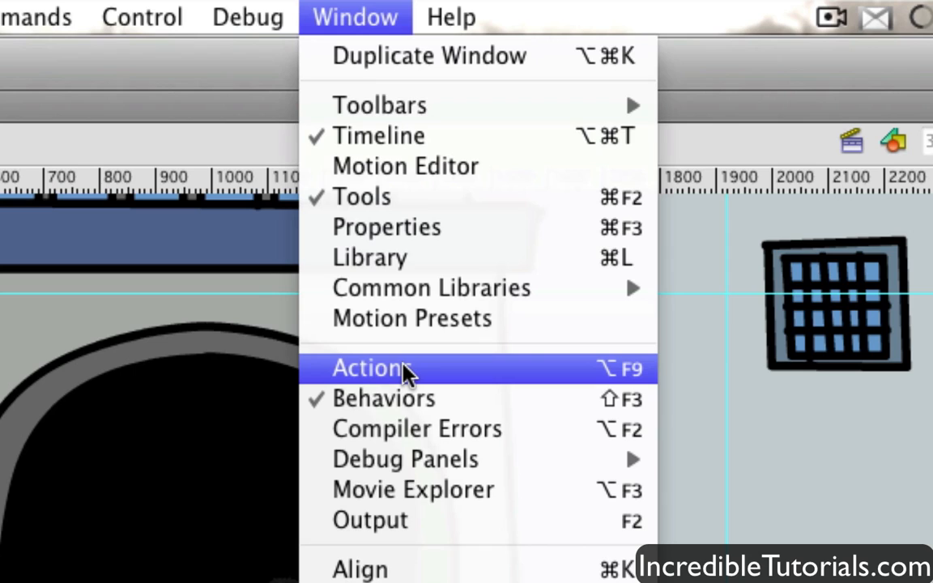